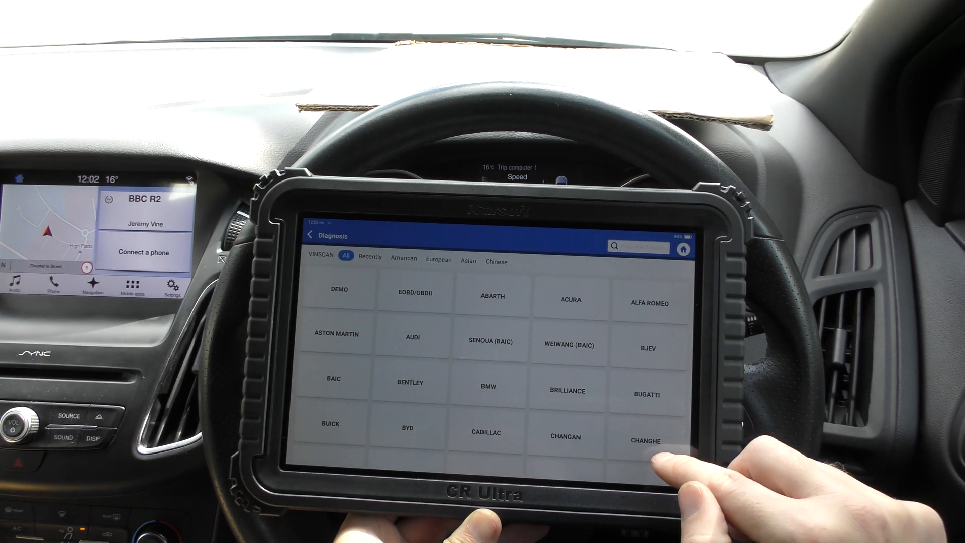
# Select Ford from the make list and confirm the ignition-ON prompt to start VIN identification.
pyautogui.scroll(-3)
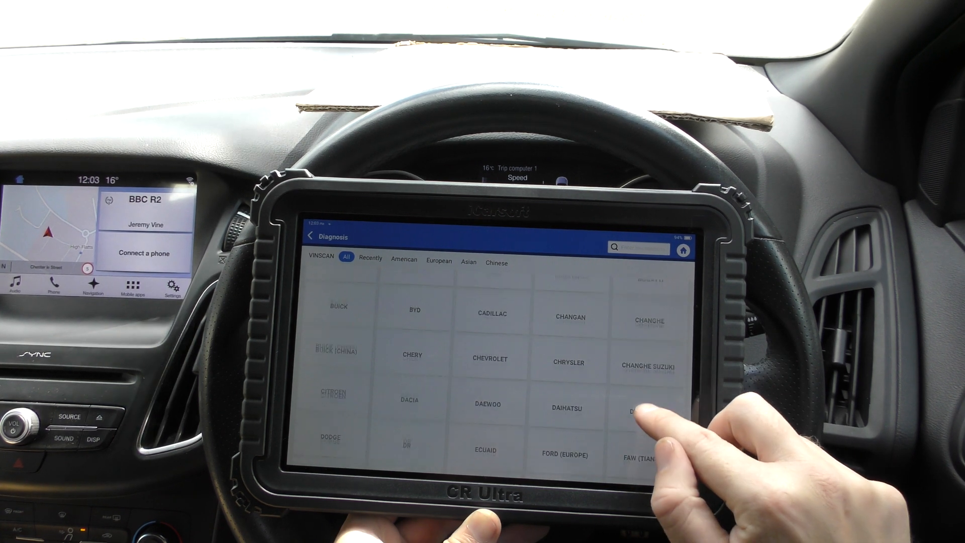
pyautogui.scroll(-3)
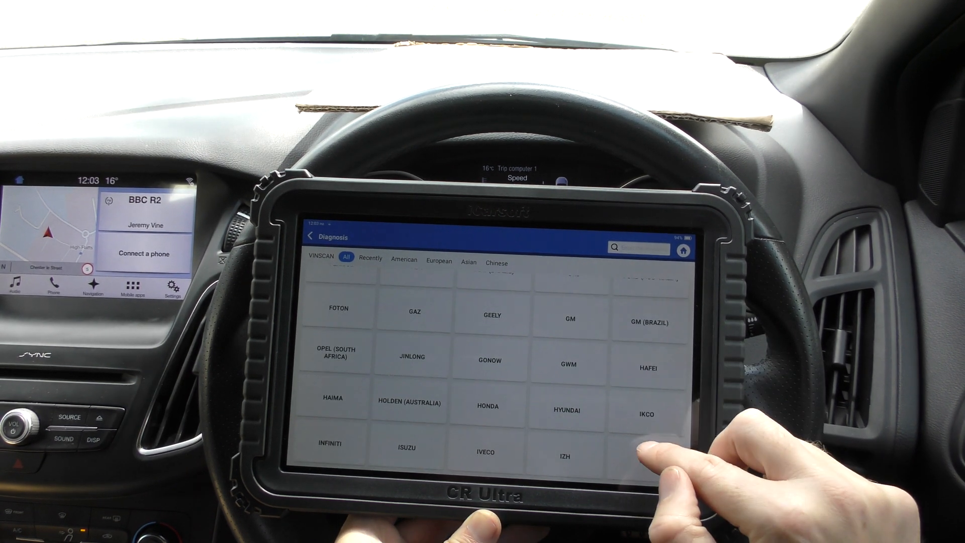
pyautogui.scroll(-3)
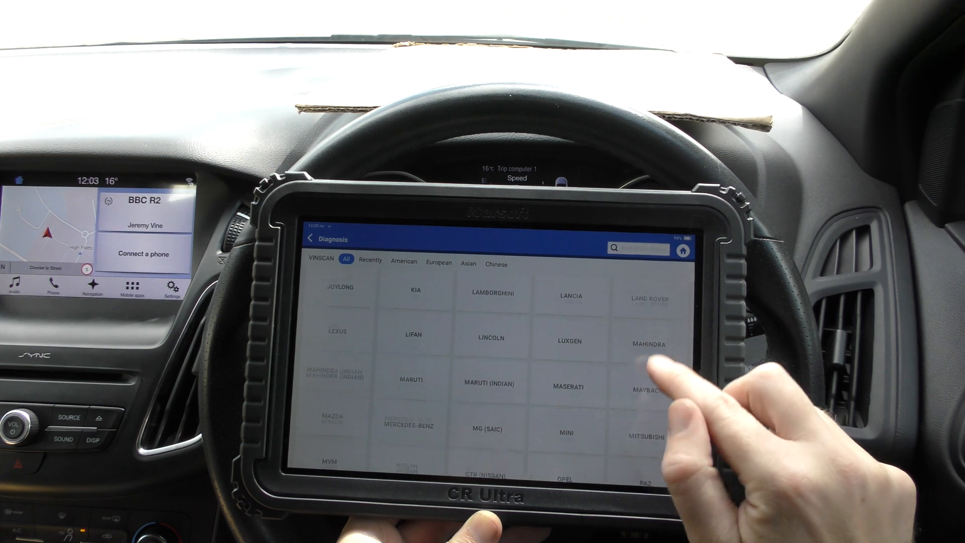
pyautogui.scroll(-3)
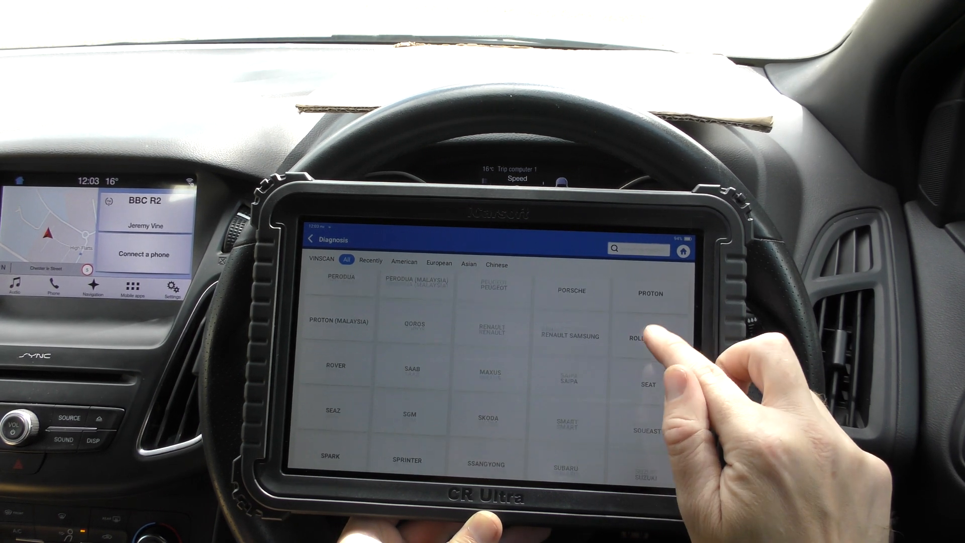
pyautogui.scroll(-3)
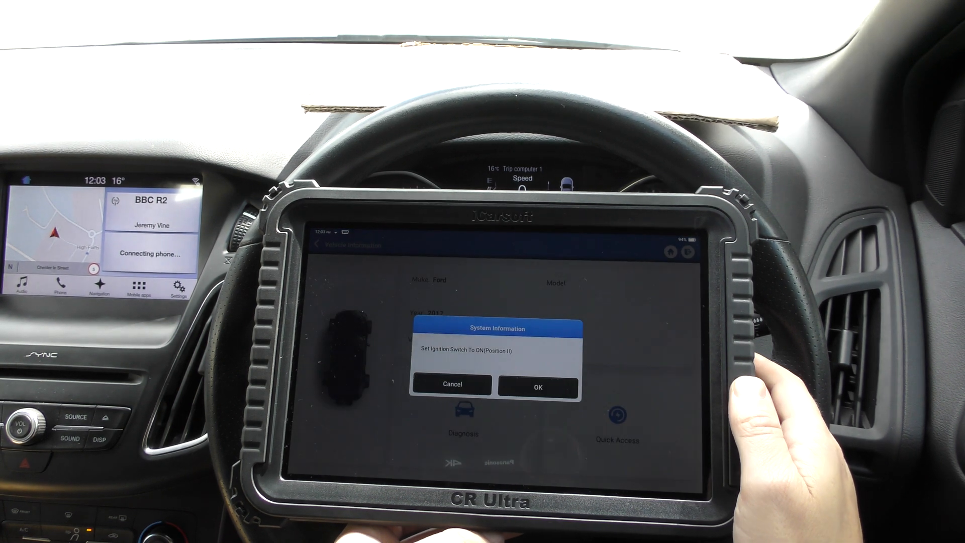
pyautogui.click(536, 386)
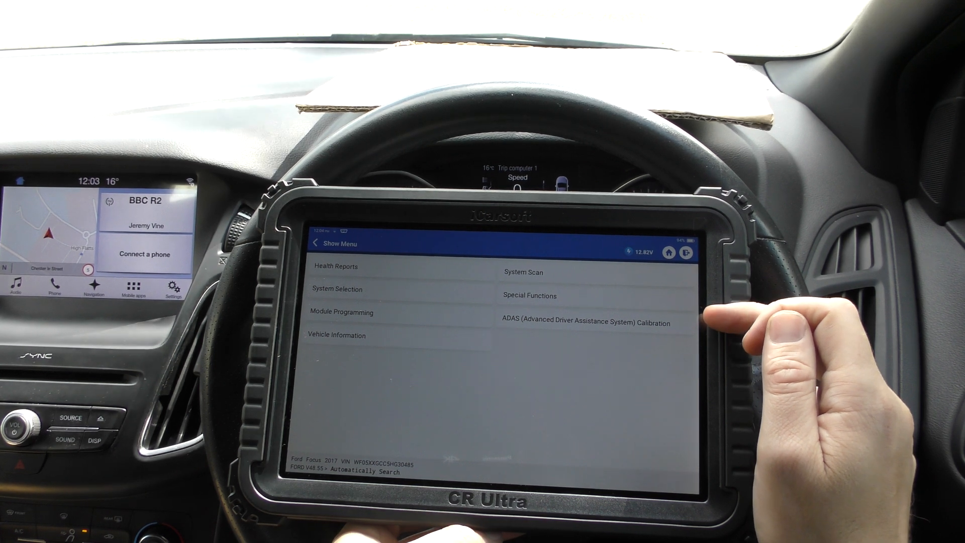
pyautogui.moveTo(725, 320)
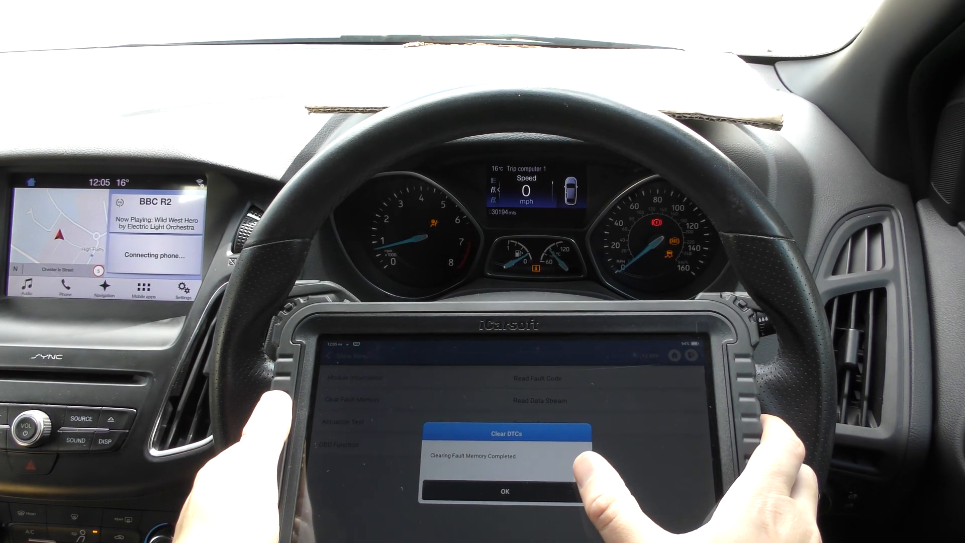
# Acknowledge the Clear DTCs completion and return to the Focus control module list.
pyautogui.click(504, 492)
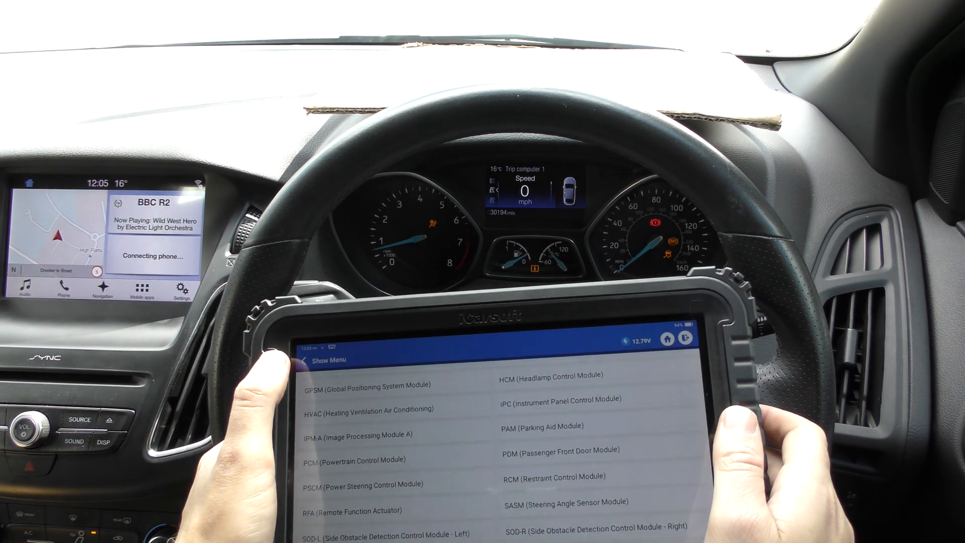
# Review RCM code B0028:13-AE Right Side Airbag Deployment Control, then go back to Show Menu.
pyautogui.scroll(3)
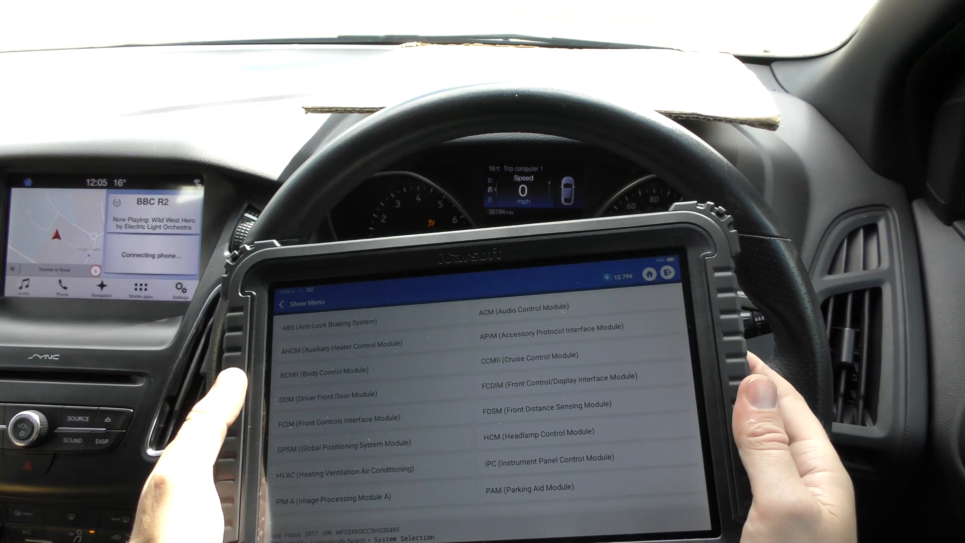
pyautogui.scroll(-3)
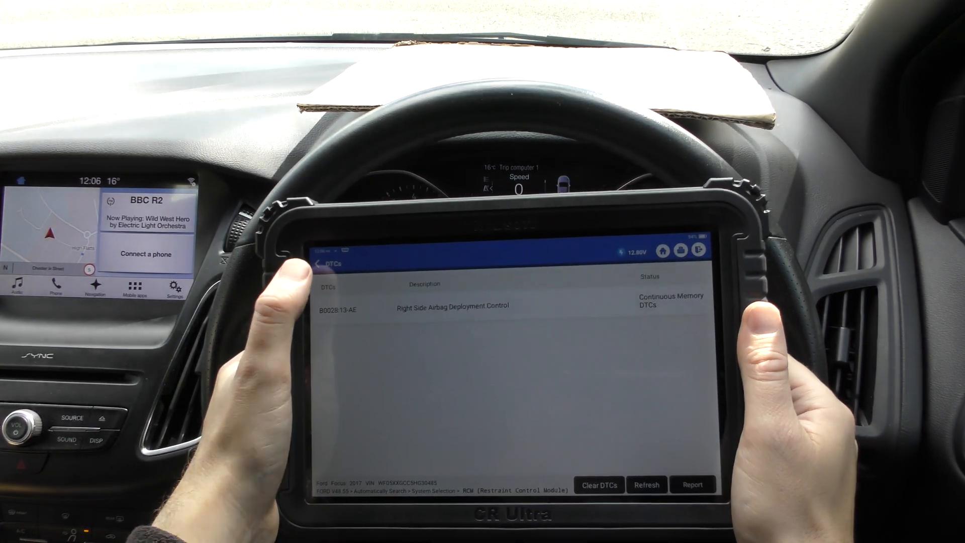
pyautogui.click(320, 264)
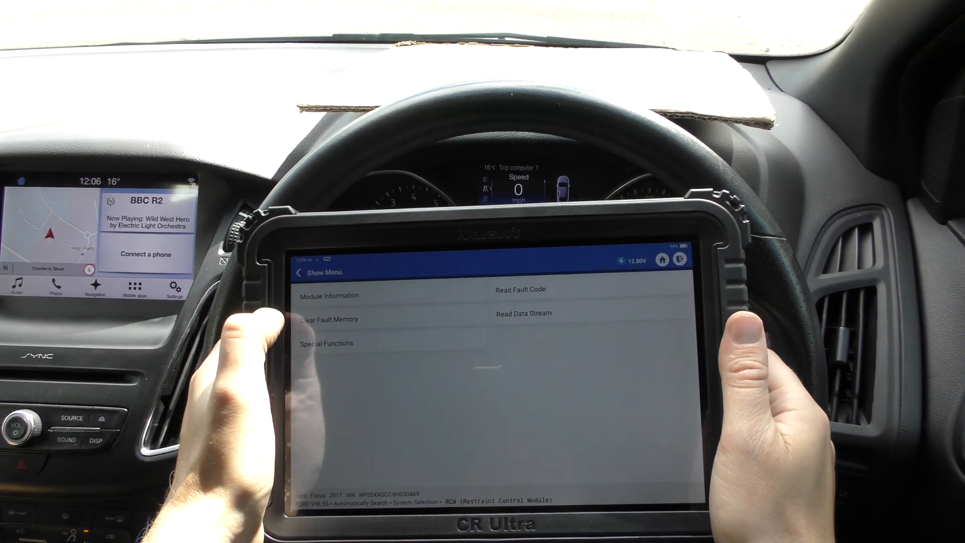
# Clear the Restraint Control Module fault memory and acknowledge the completion dialog.
pyautogui.click(326, 319)
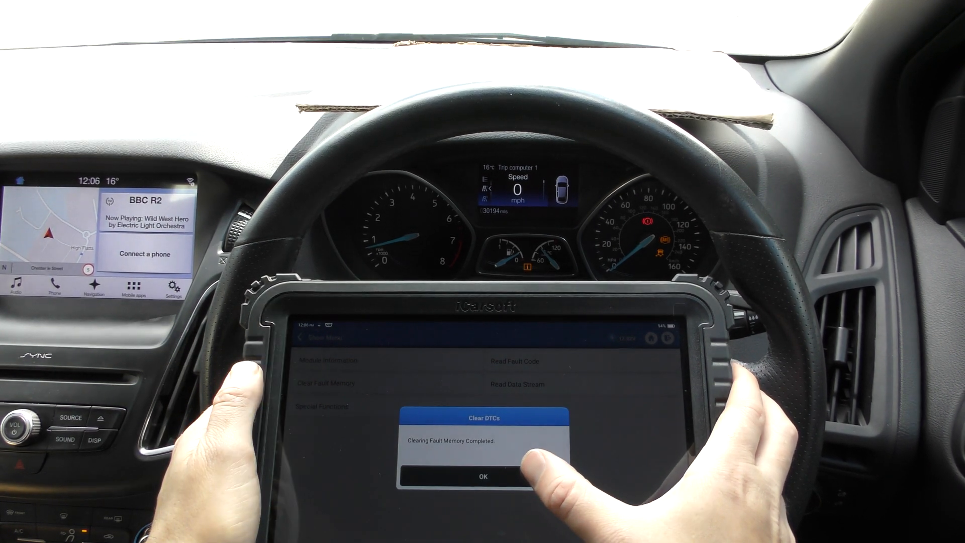
pyautogui.click(482, 475)
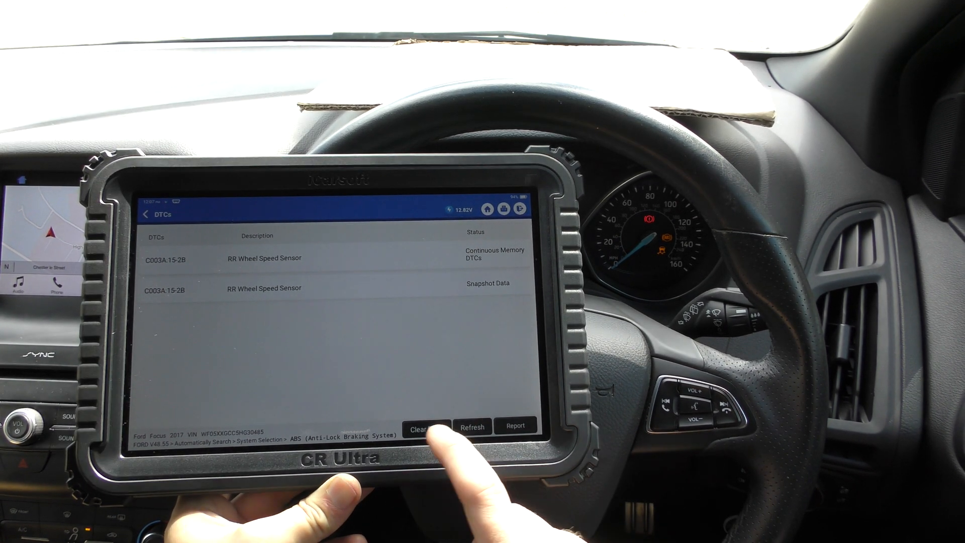
# Clear the ABS RR Wheel Speed Sensor DTCs and acknowledge the completion dialog.
pyautogui.click(421, 427)
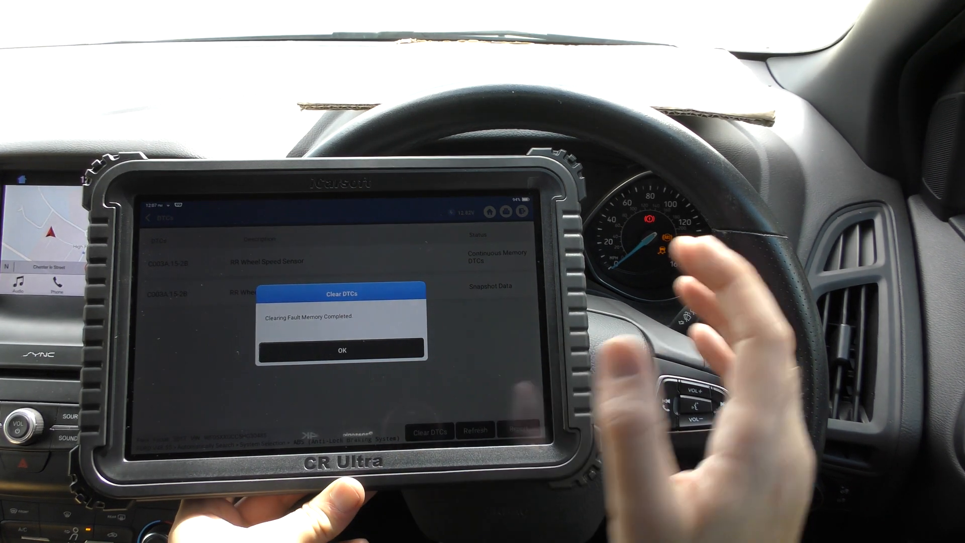
pyautogui.click(342, 350)
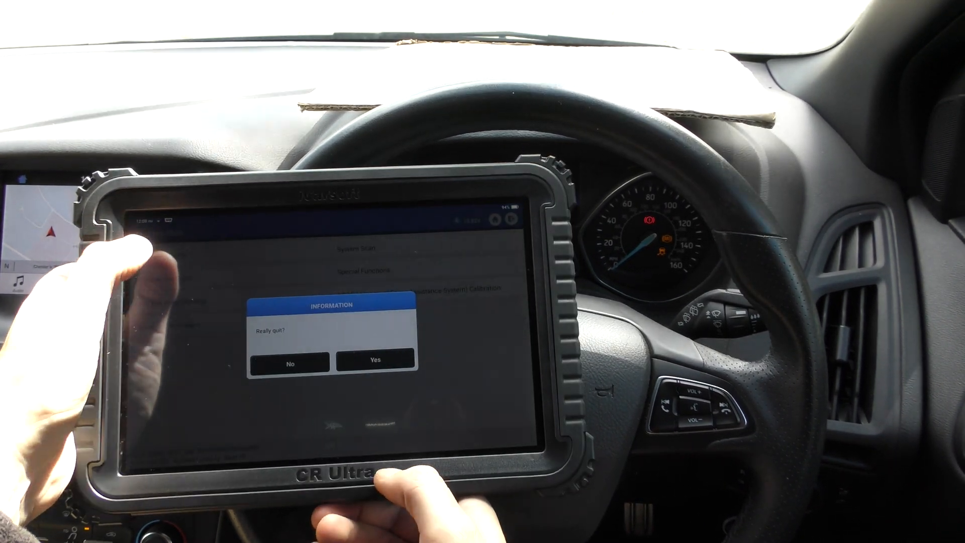
# Quit the Ford session, acknowledge the VCI reminder, and show the Maintenance functions grid.
pyautogui.click(372, 362)
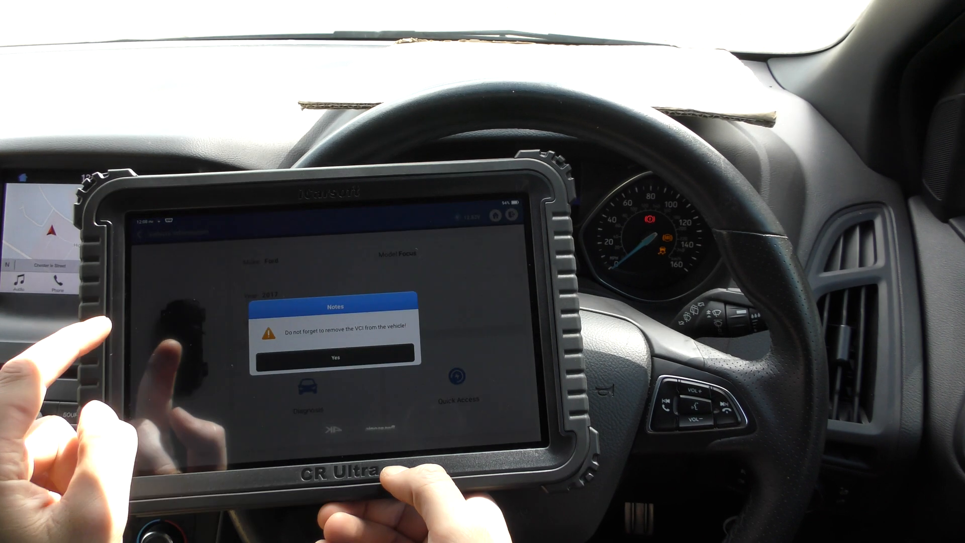
pyautogui.click(334, 357)
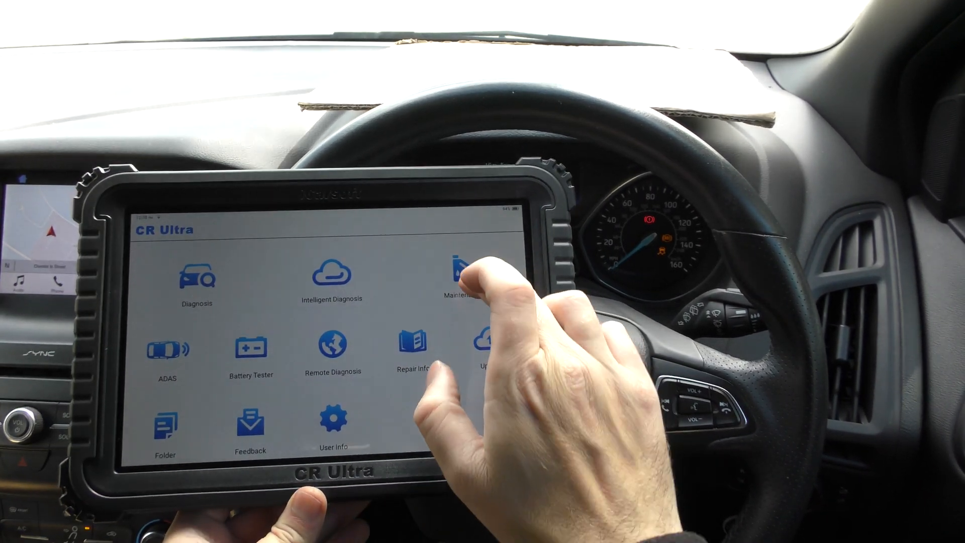
pyautogui.click(458, 274)
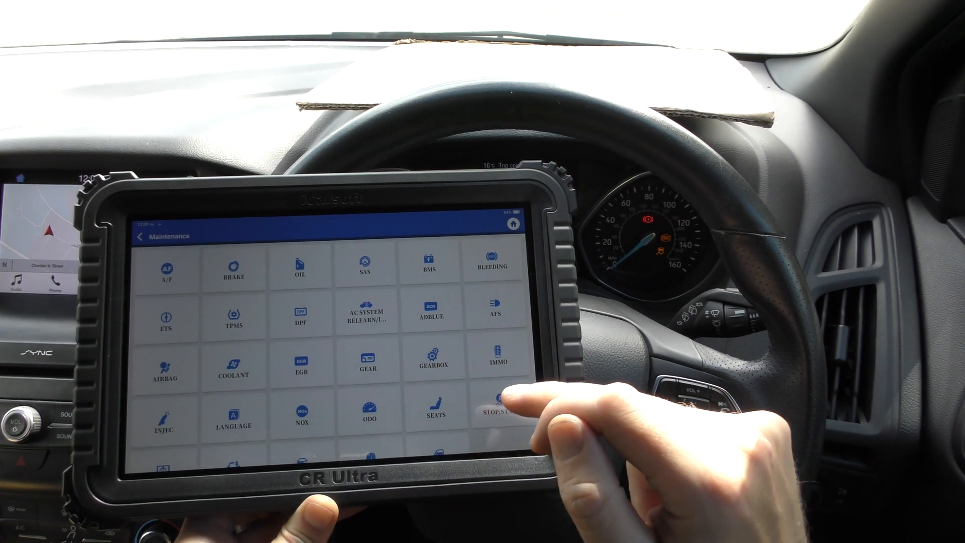
pyautogui.scroll(-3)
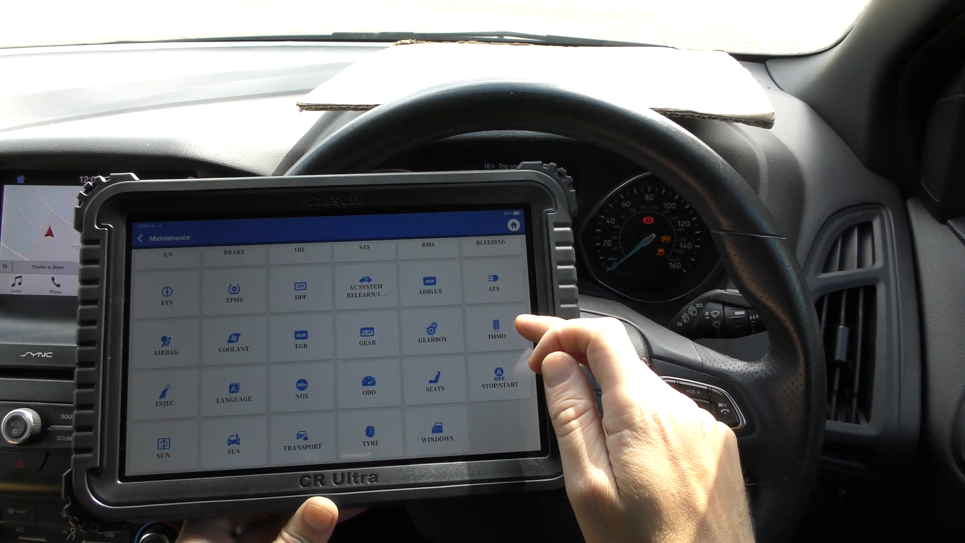